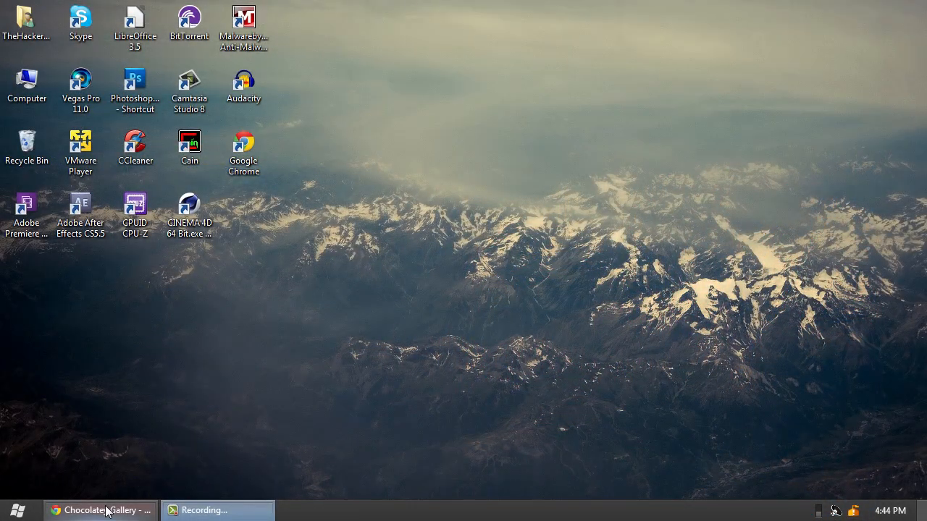
Step: Restore the Chocolatey Gallery Chrome window from the taskbar
{"action": "left_click", "coordinate": [99, 511]}
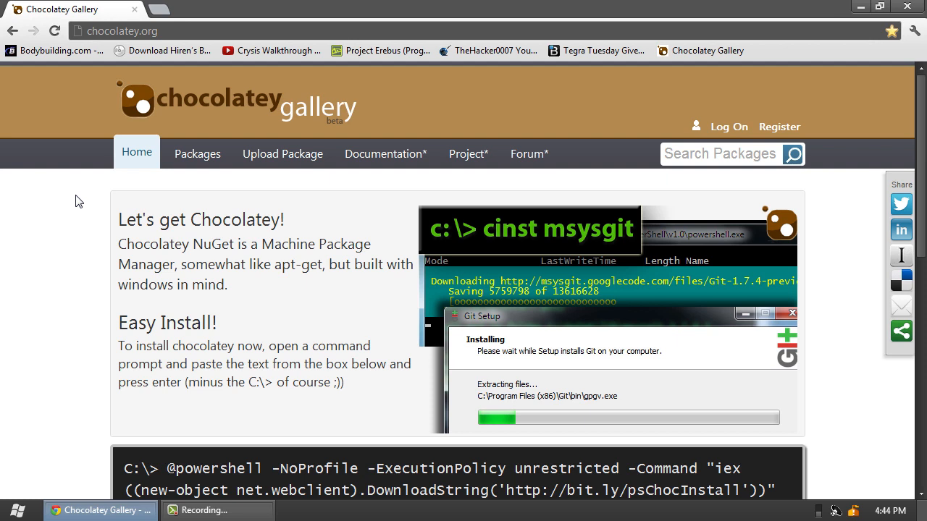
{"action": "scroll", "scroll_direction": "down", "scroll_amount": 3}
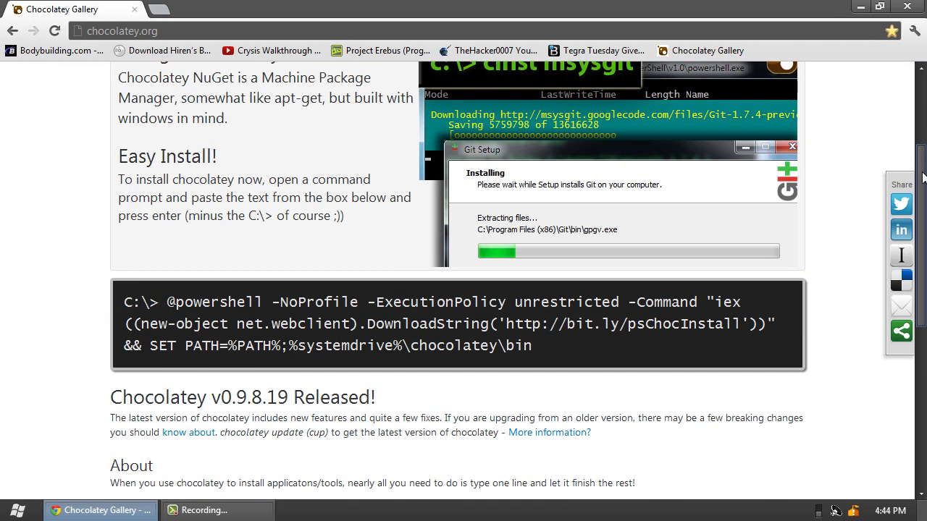
{"action": "scroll", "scroll_direction": "up", "scroll_amount": 3}
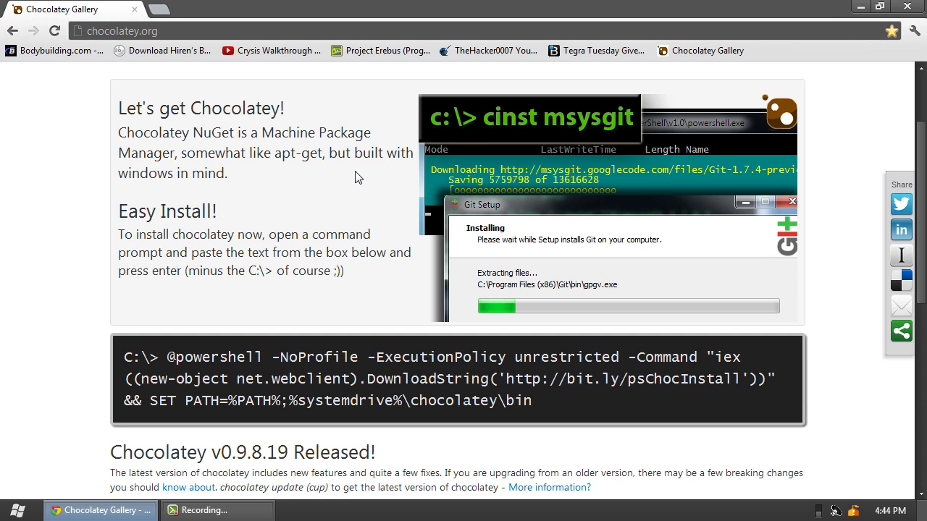
{"action": "scroll", "scroll_direction": "down", "scroll_amount": 3}
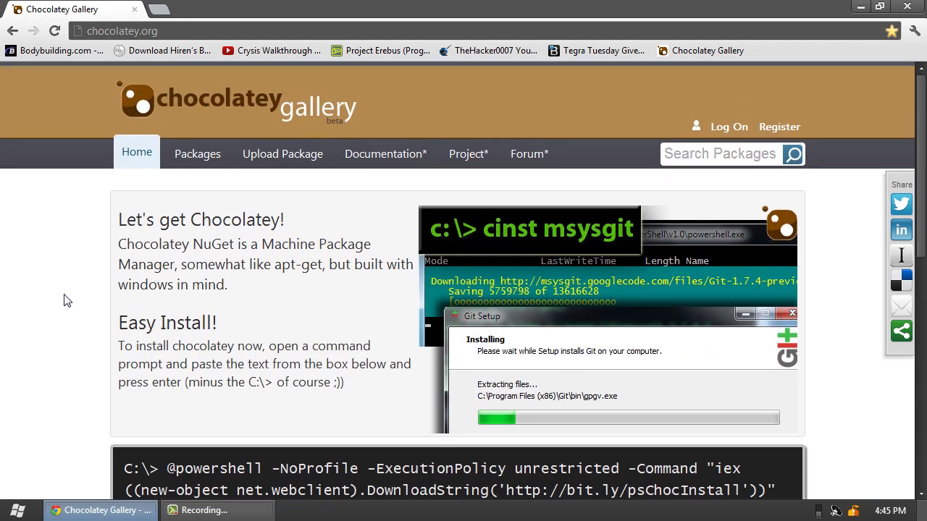
{"action": "mouse_move", "coordinate": [304, 289]}
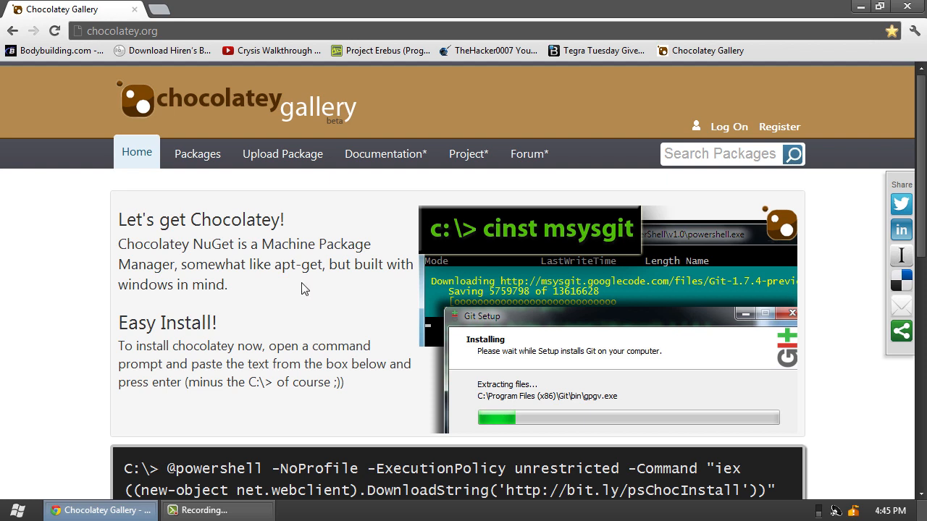
{"action": "mouse_move", "coordinate": [196, 189]}
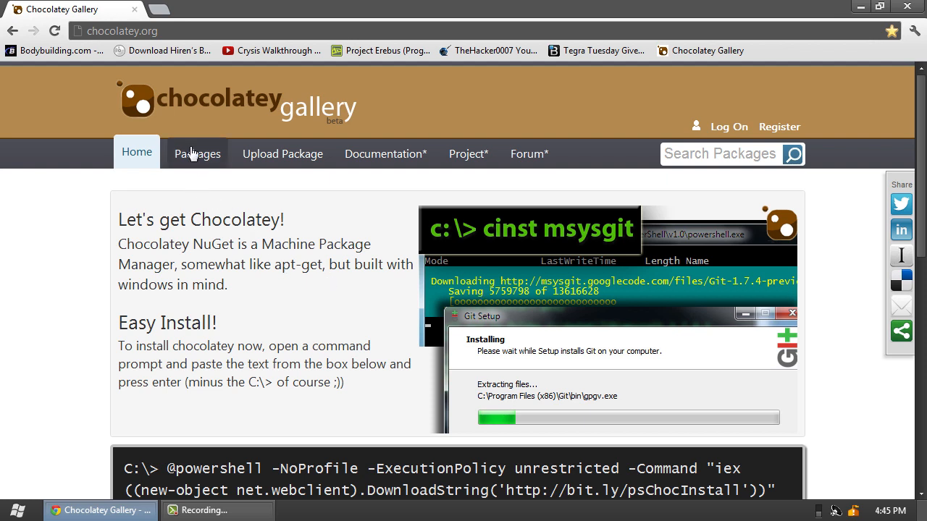
{"action": "mouse_move", "coordinate": [121, 189]}
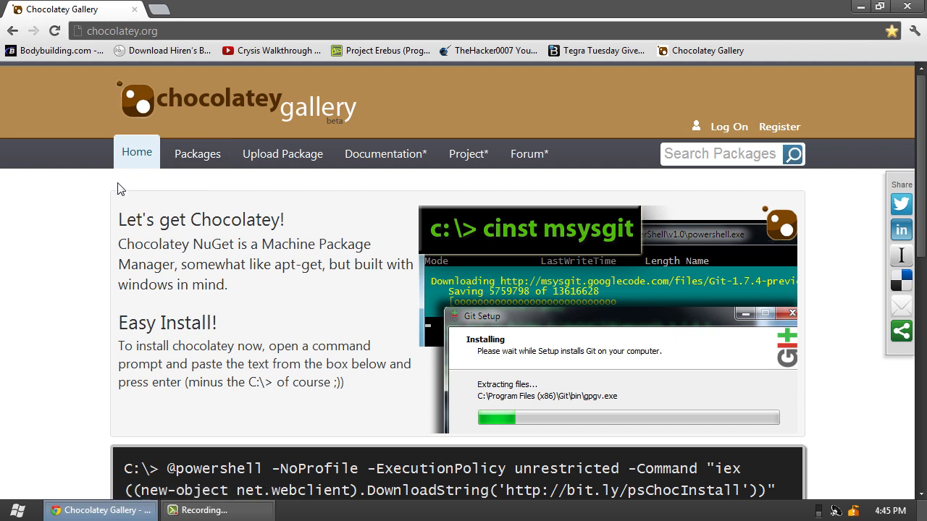
{"action": "left_click", "coordinate": [197, 154]}
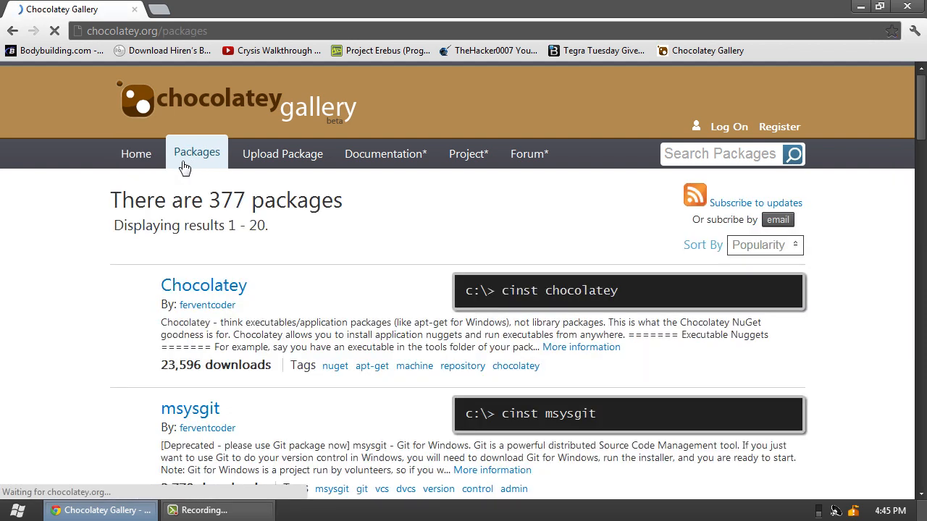
{"action": "scroll", "scroll_direction": "down", "scroll_amount": 3}
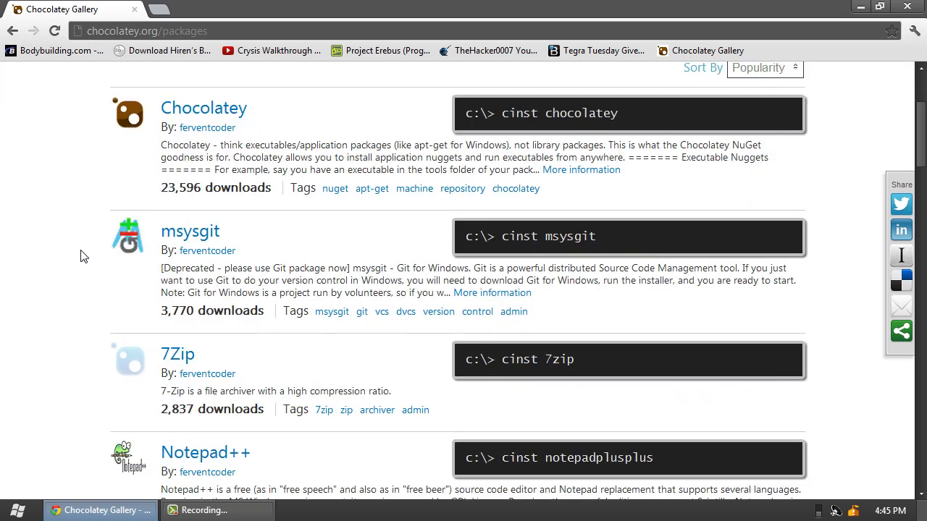
{"action": "scroll", "scroll_direction": "down", "scroll_amount": 3}
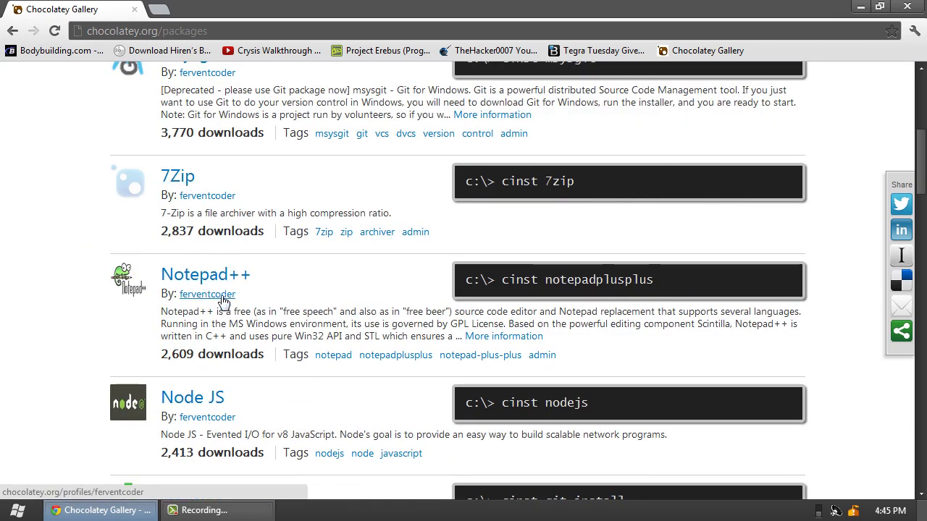
{"action": "scroll", "scroll_direction": "down", "scroll_amount": 3}
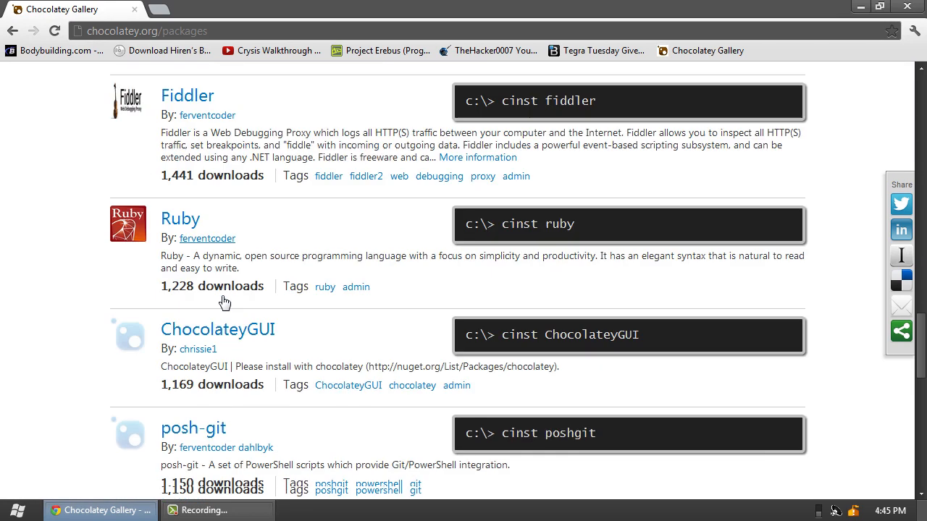
{"action": "scroll", "scroll_direction": "down", "scroll_amount": 3}
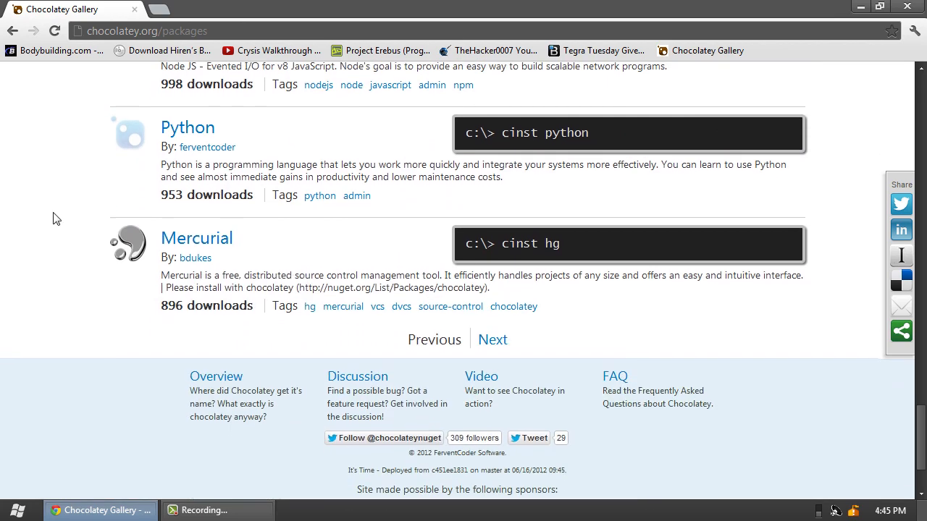
{"action": "scroll", "scroll_direction": "down", "scroll_amount": 3}
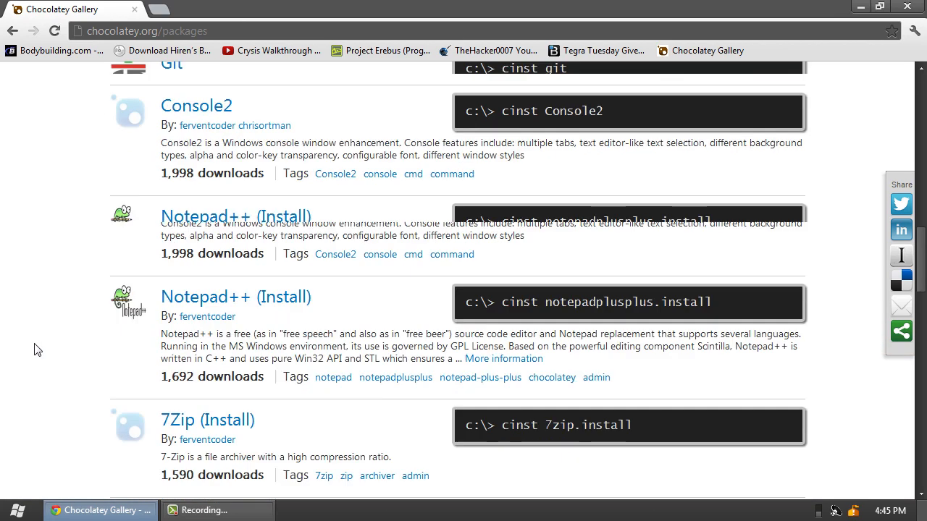
{"action": "scroll", "scroll_direction": "up", "scroll_amount": 3}
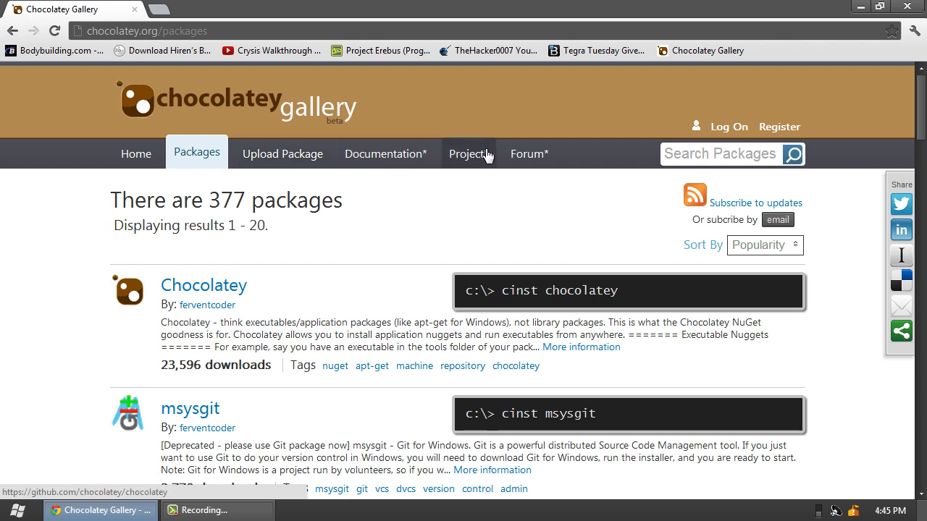
{"action": "mouse_move", "coordinate": [529, 154]}
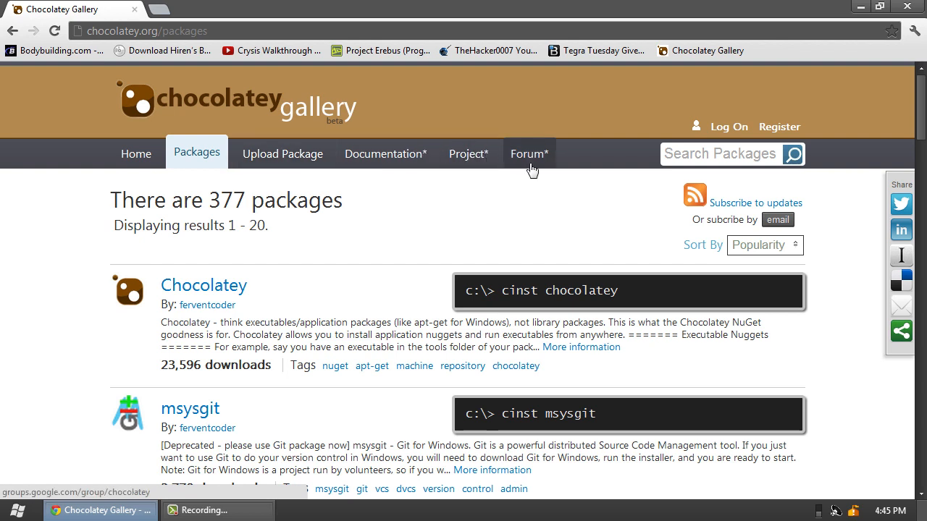
{"action": "scroll", "scroll_direction": "down", "scroll_amount": 3}
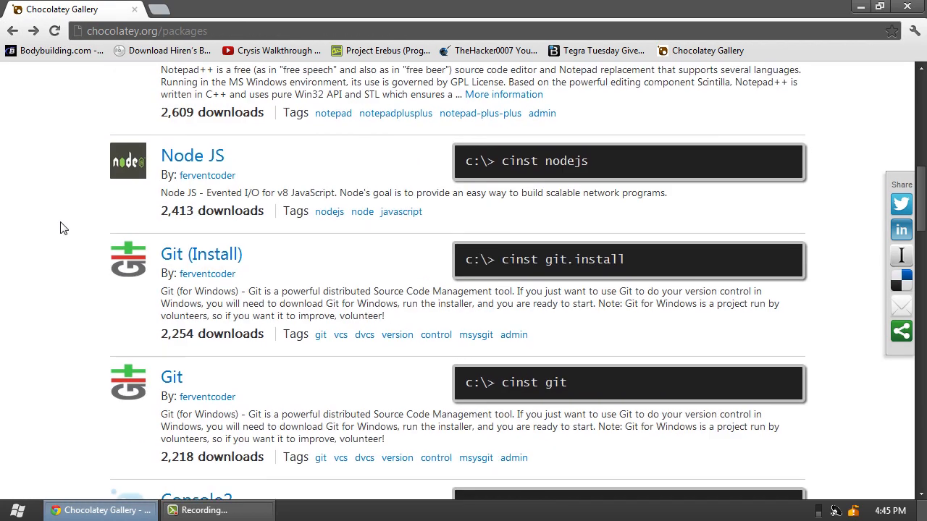
{"action": "scroll", "scroll_direction": "down", "scroll_amount": 3}
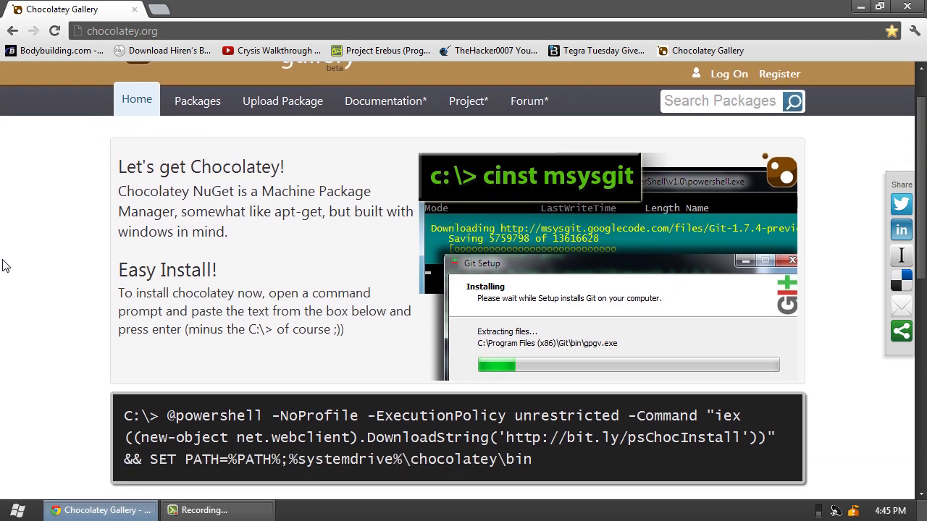
{"action": "scroll", "scroll_direction": "down", "scroll_amount": 3}
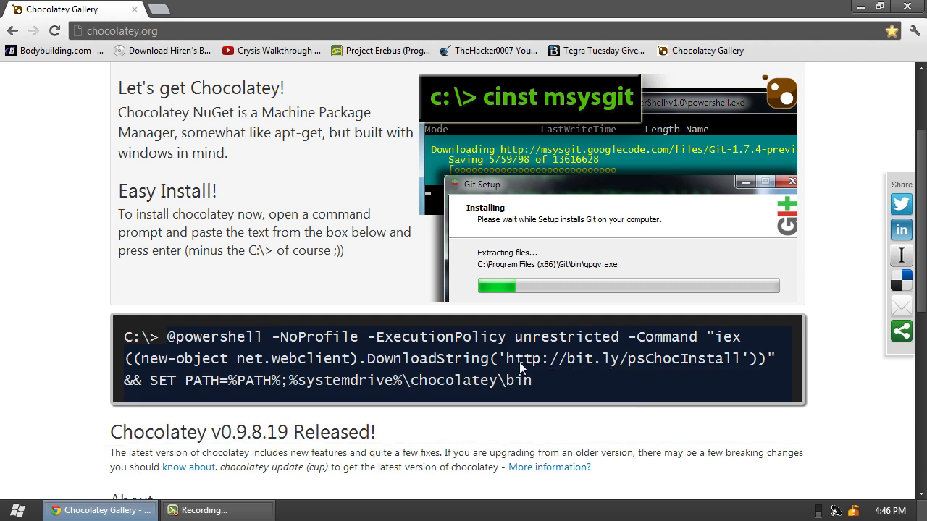
{"action": "mouse_move", "coordinate": [539, 373]}
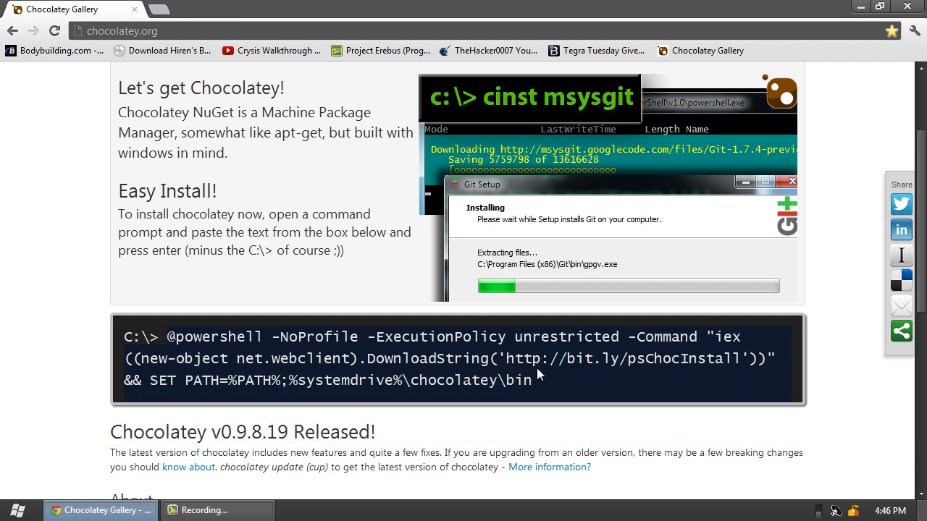
Step: Open an administrator cmd window and paste the Chocolatey install command to run it
{"action": "left_click", "coordinate": [15, 510]}
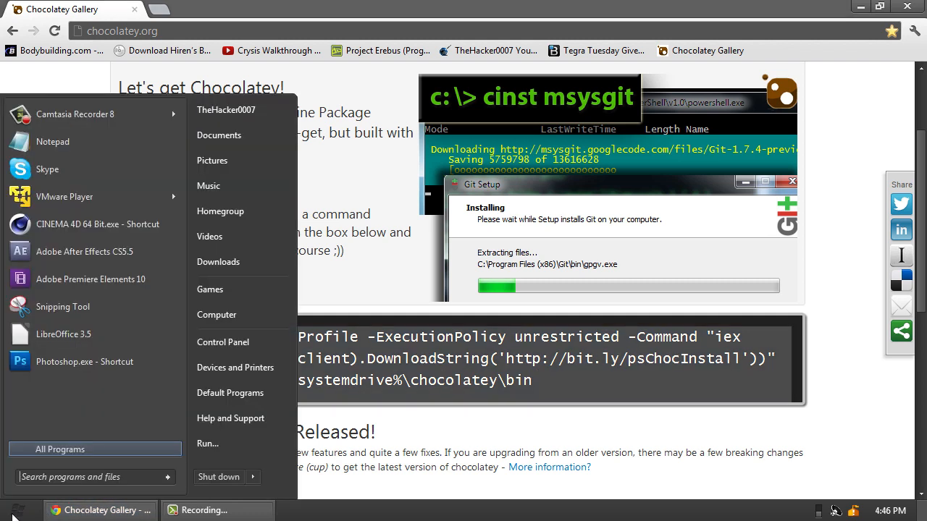
{"action": "type", "text": "cmd"}
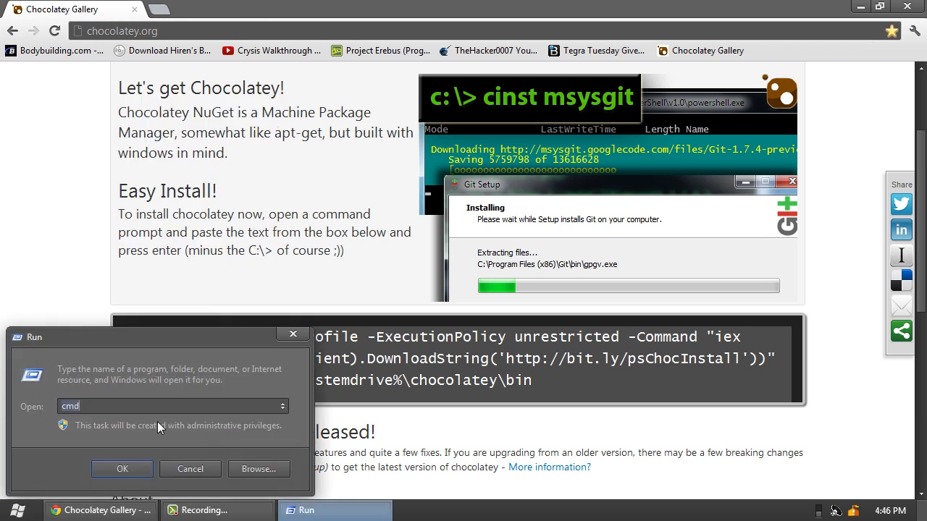
{"action": "left_click", "coordinate": [122, 469]}
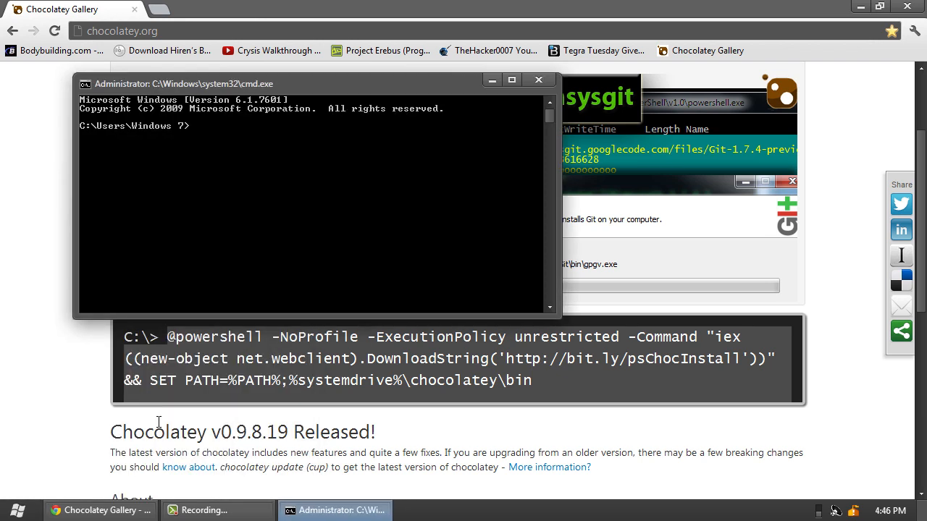
{"action": "right_click", "coordinate": [203, 131]}
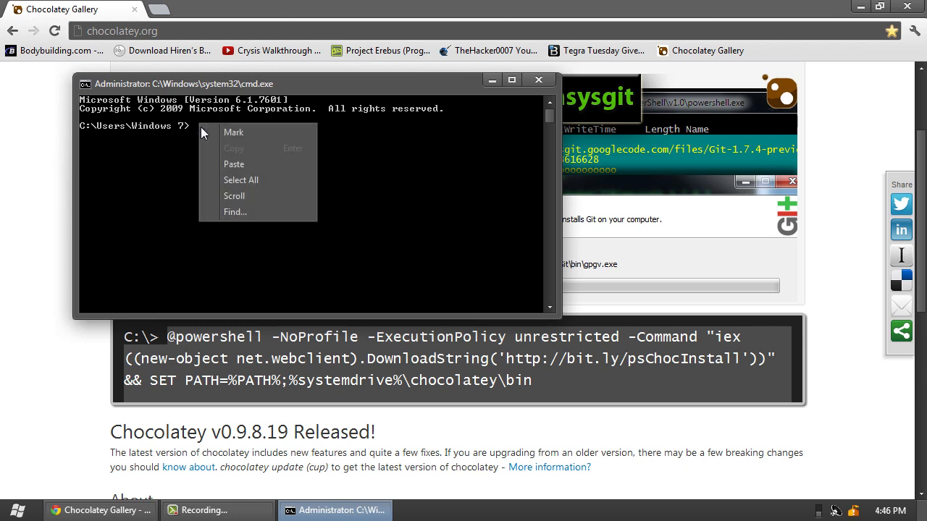
{"action": "left_click", "coordinate": [233, 164]}
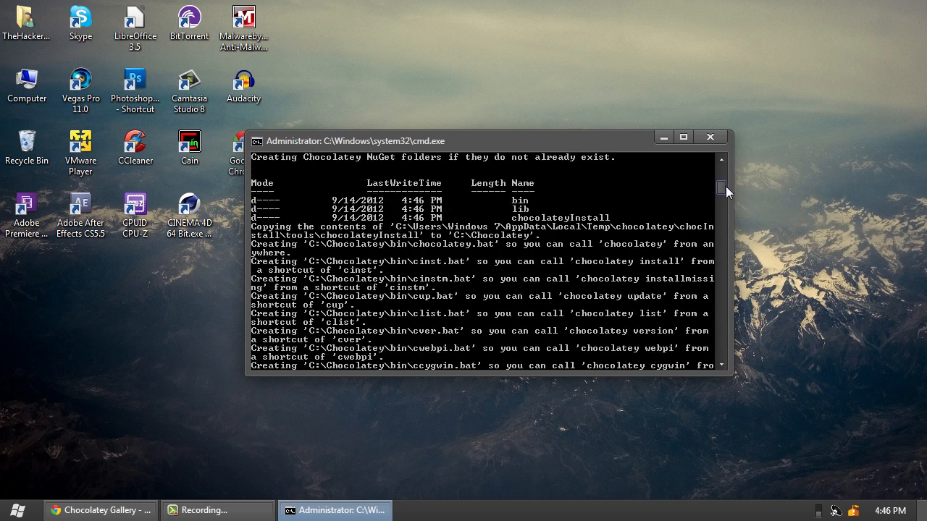
Step: Close the install output console, launch a new cmd window and focus it
{"action": "left_click", "coordinate": [710, 137]}
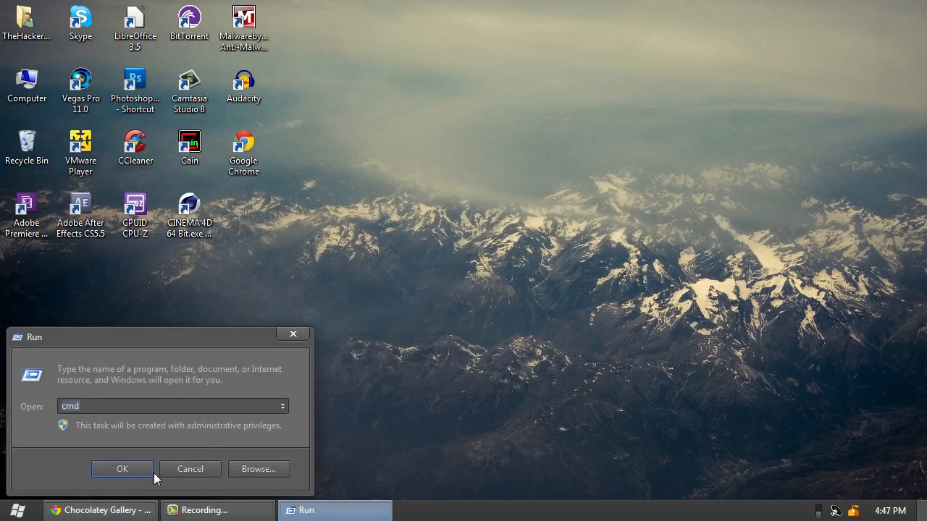
{"action": "left_click", "coordinate": [122, 469]}
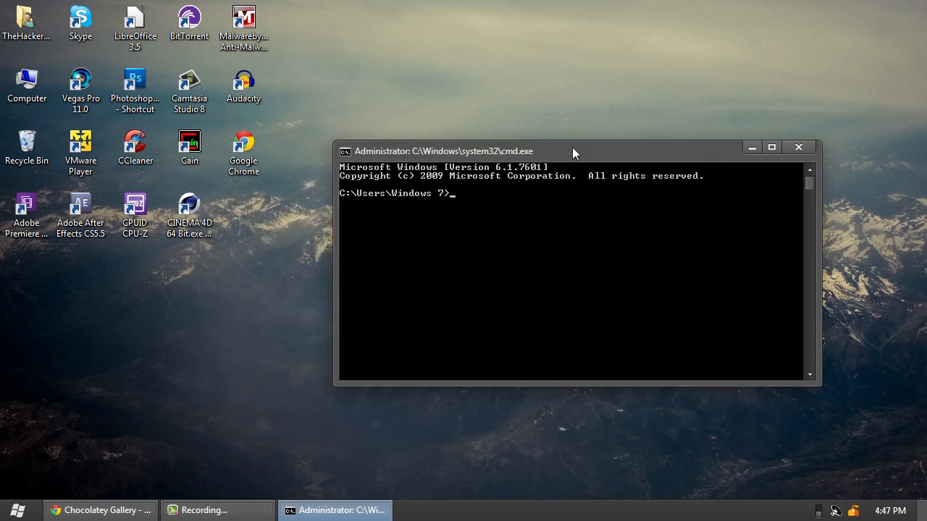
{"action": "mouse_move", "coordinate": [520, 244]}
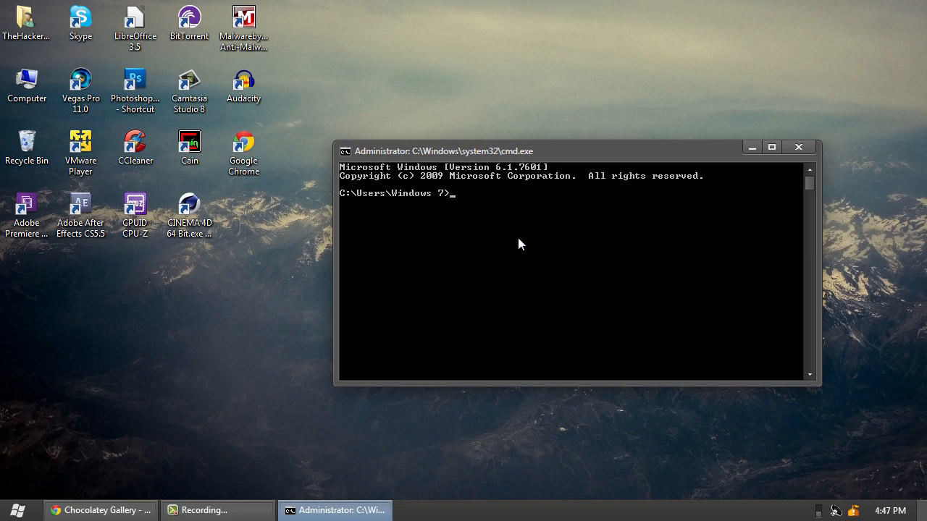
{"action": "left_click", "coordinate": [100, 510]}
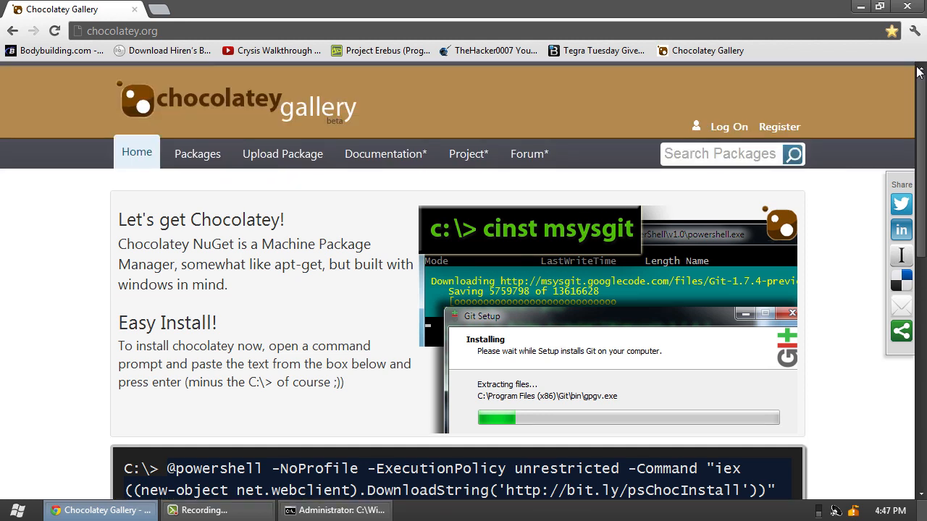
Step: Open the Packages catalogue and scroll down toward the Notepad++ entry
{"action": "left_click", "coordinate": [197, 153]}
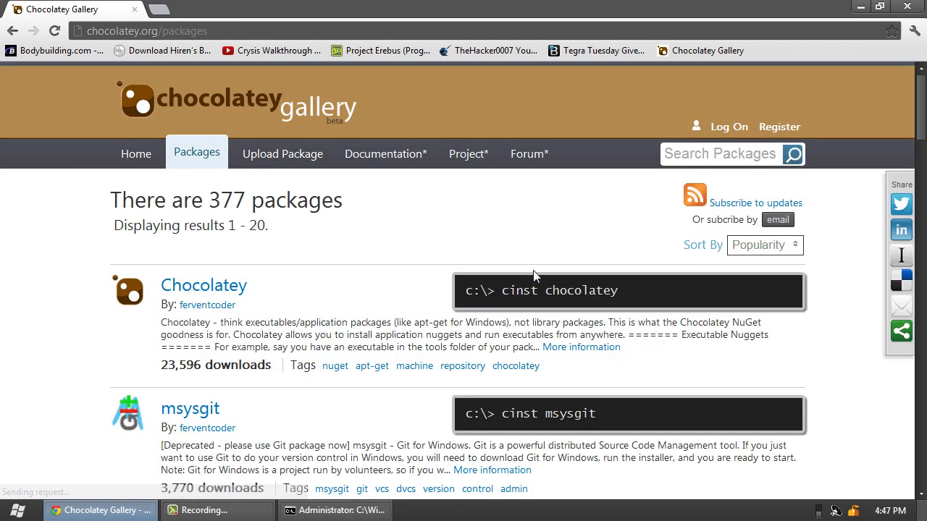
{"action": "scroll", "scroll_direction": "down", "scroll_amount": 3}
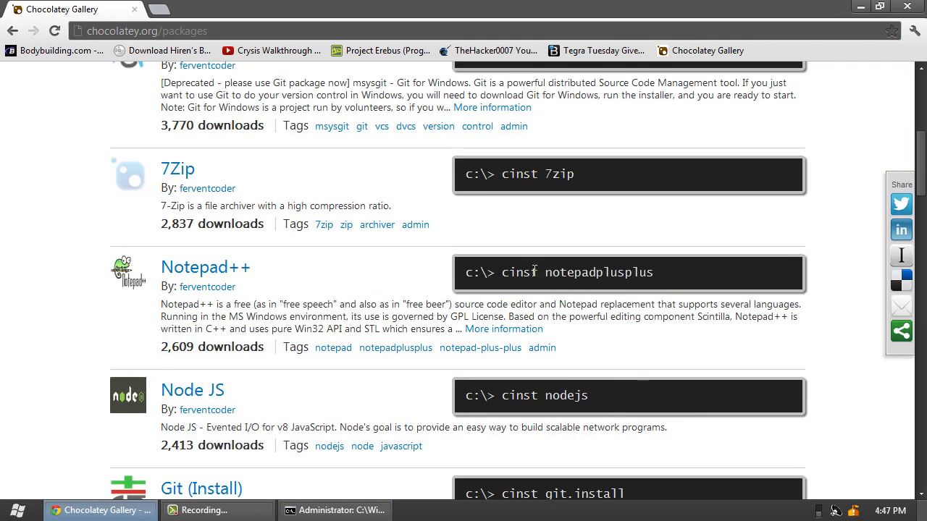
{"action": "mouse_move", "coordinate": [205, 267]}
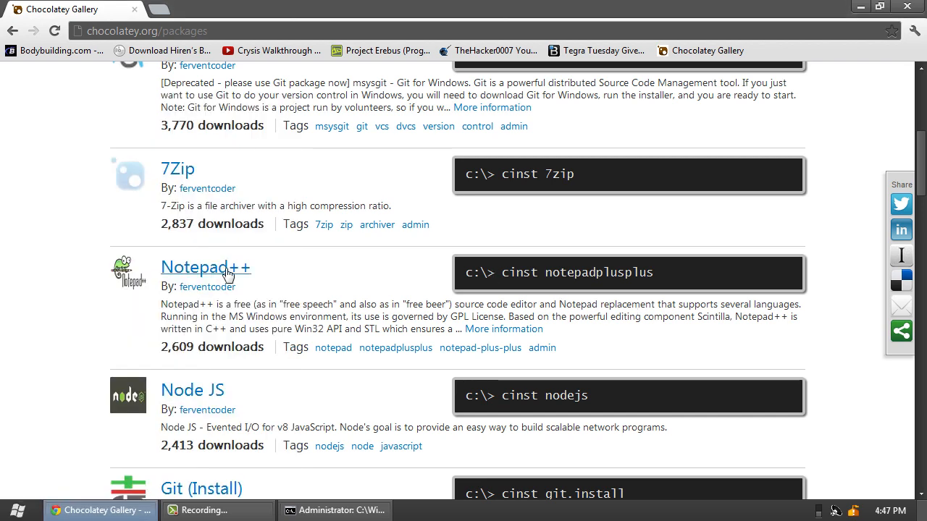
Step: Open the Notepad++ 6.1.7 package page and scroll to the cinst notepadplusplus command
{"action": "left_click", "coordinate": [206, 267]}
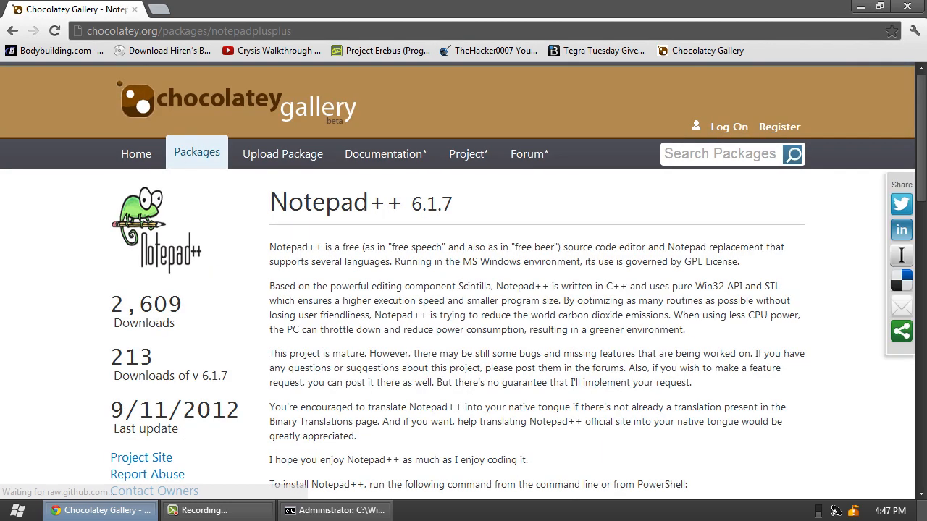
{"action": "scroll", "scroll_direction": "down", "scroll_amount": 3}
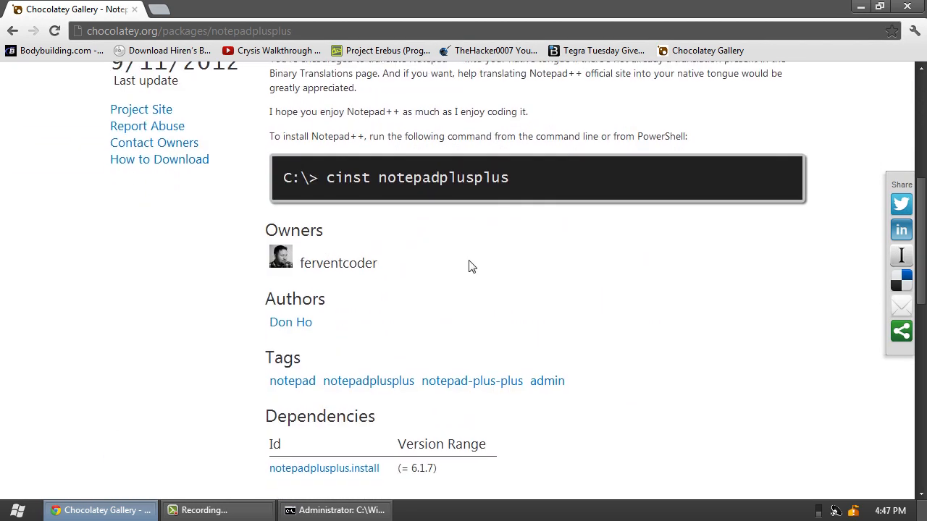
{"action": "scroll", "scroll_direction": "down", "scroll_amount": 3}
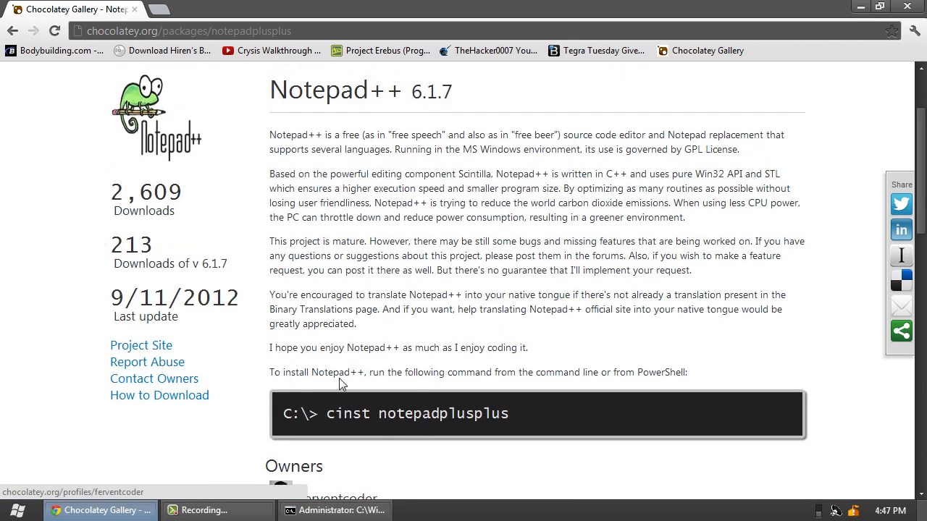
{"action": "mouse_move", "coordinate": [514, 211]}
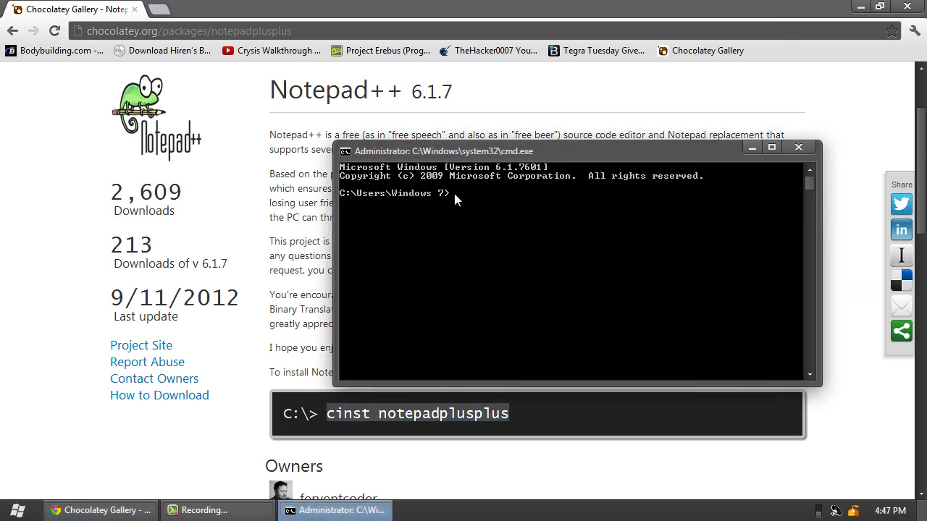
Step: Run 'cinst notepadplusplus' in the administrator Command Prompt
{"action": "type", "text": "cinst notepadplusplus"}
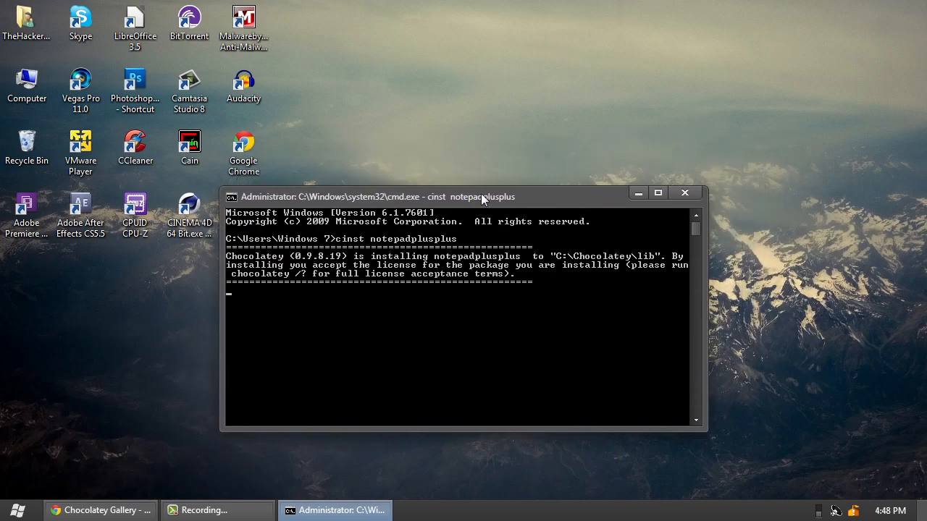
{"action": "mouse_move", "coordinate": [523, 106]}
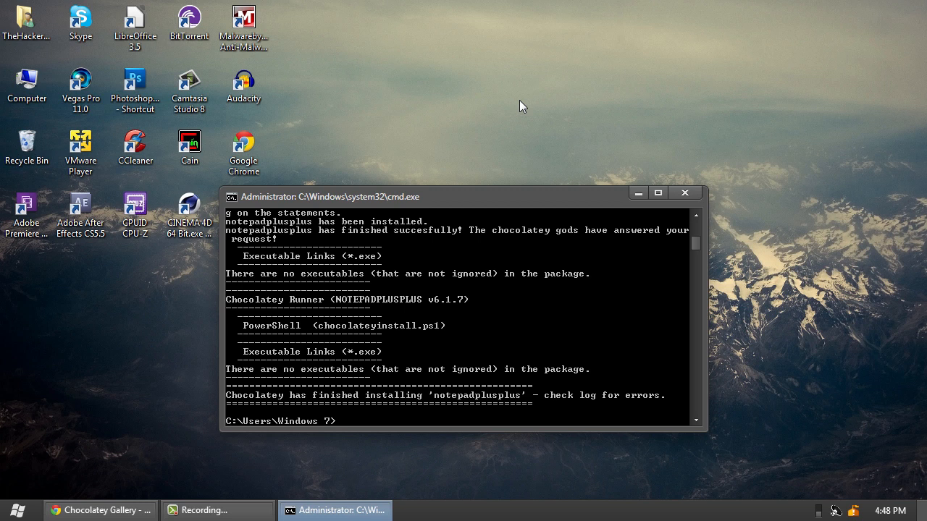
{"action": "left_click", "coordinate": [16, 511]}
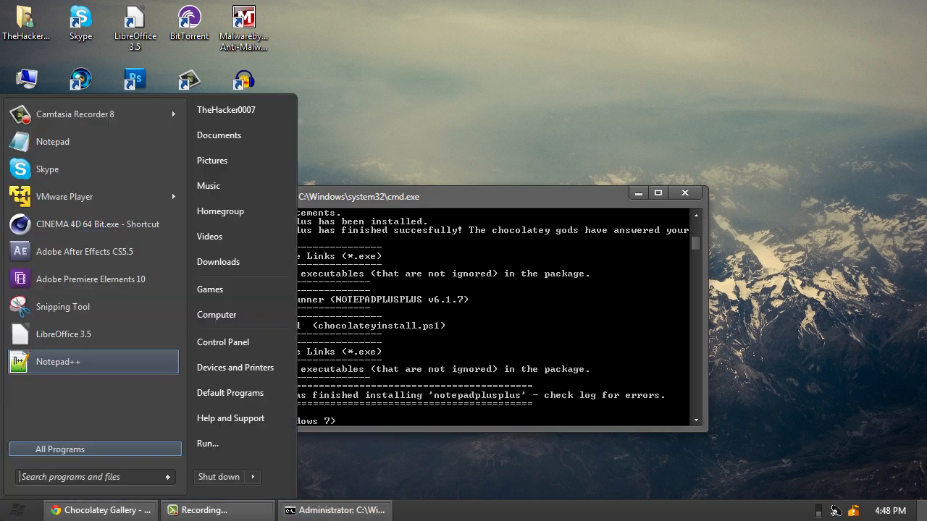
{"action": "mouse_move", "coordinate": [84, 384]}
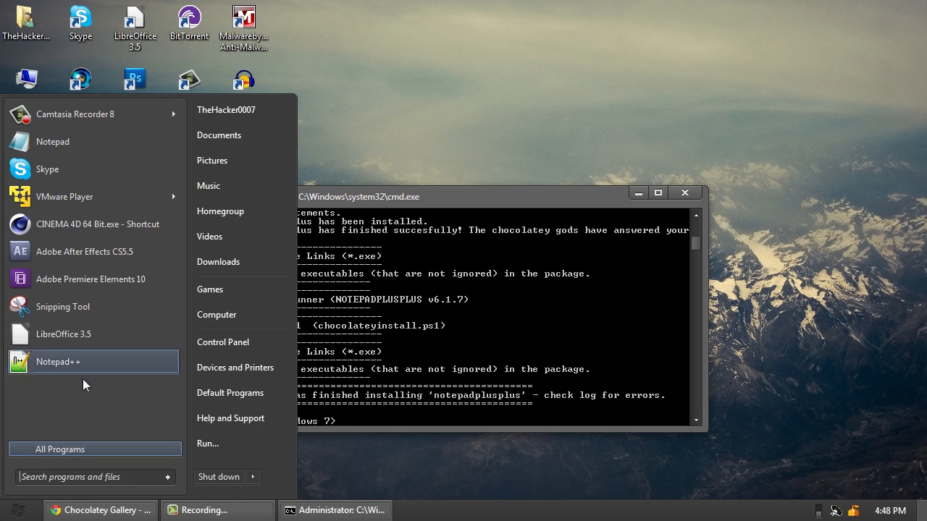
{"action": "left_click", "coordinate": [58, 361]}
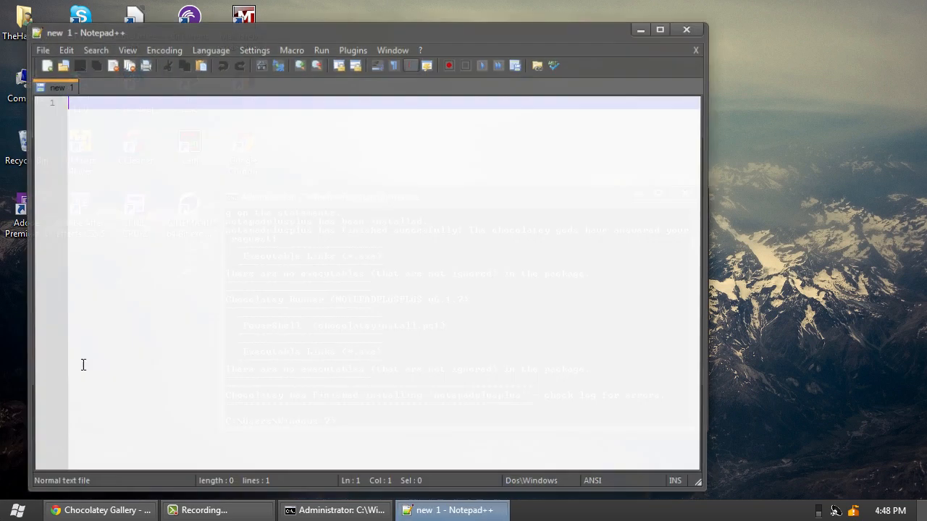
{"action": "left_click", "coordinate": [659, 29]}
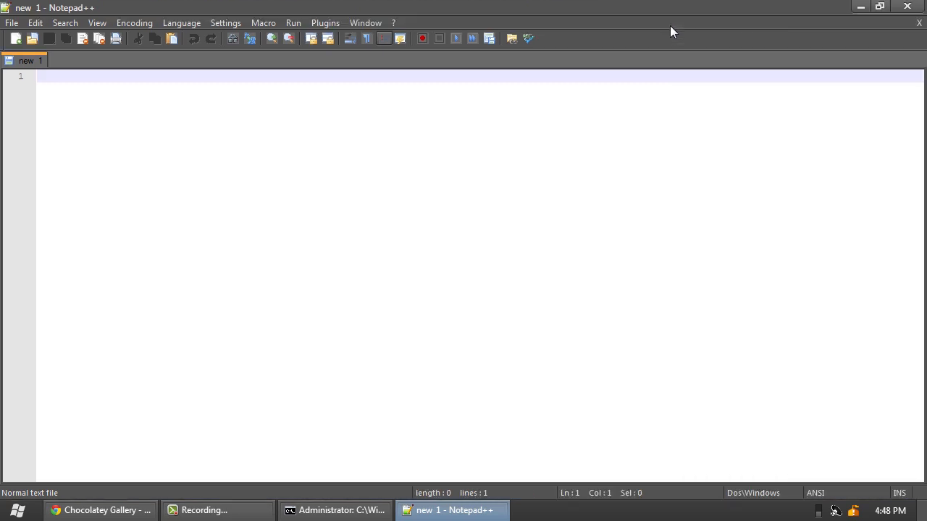
{"action": "left_click", "coordinate": [334, 510]}
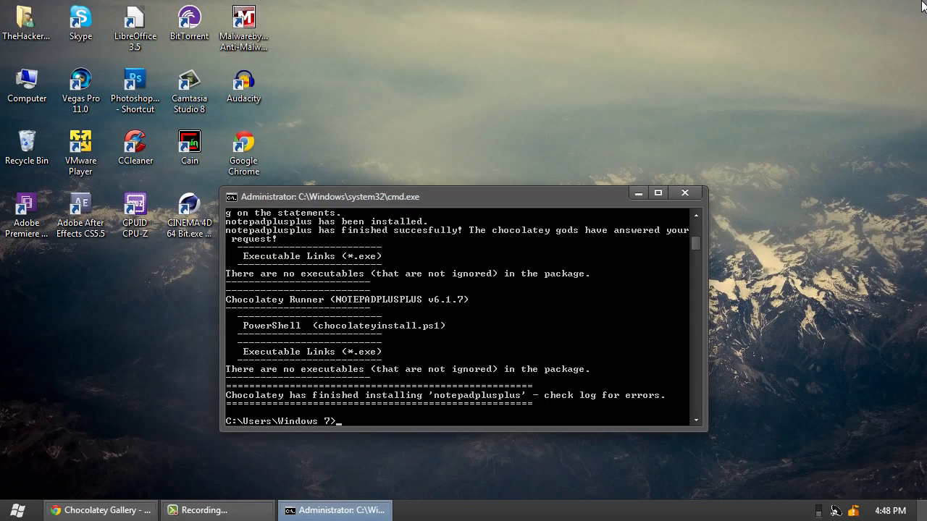
{"action": "mouse_move", "coordinate": [36, 510]}
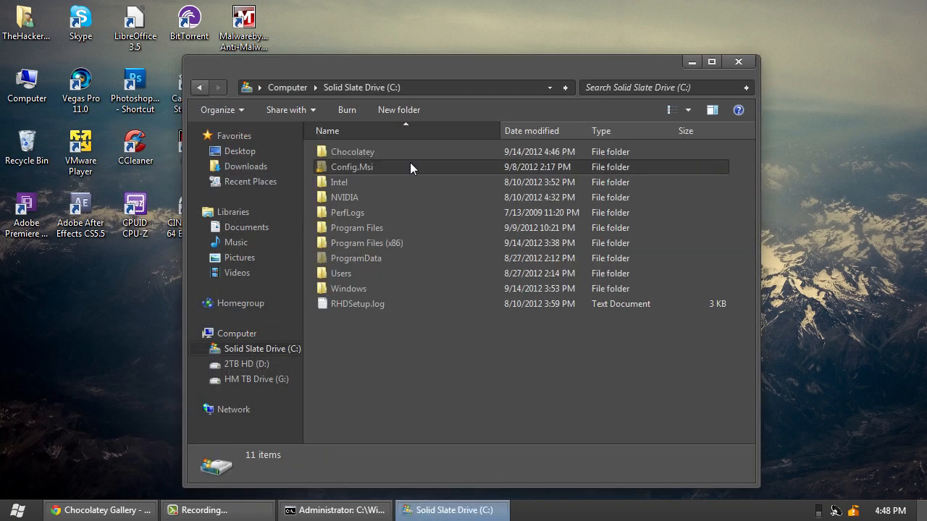
Step: Open the Chocolatey folder's Properties to view its 664 KB size and file counts
{"action": "right_click", "coordinate": [353, 151]}
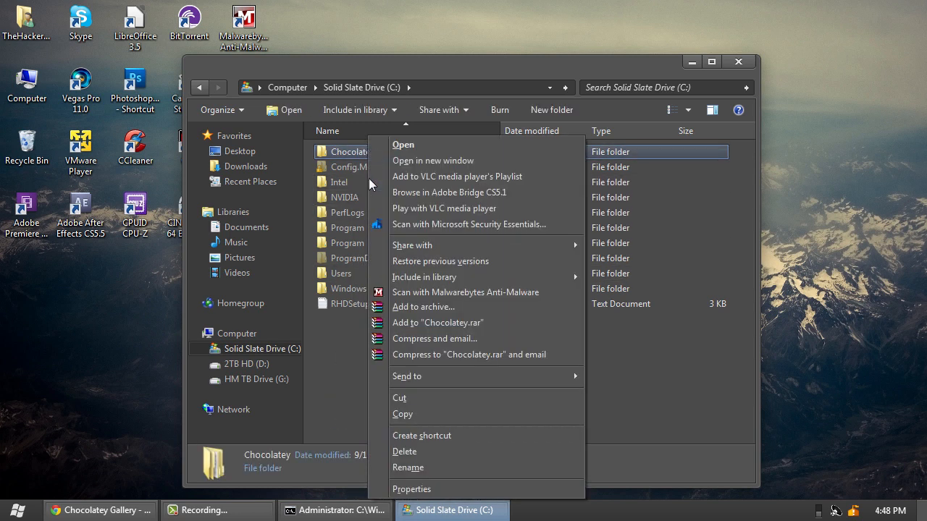
{"action": "left_click", "coordinate": [412, 489]}
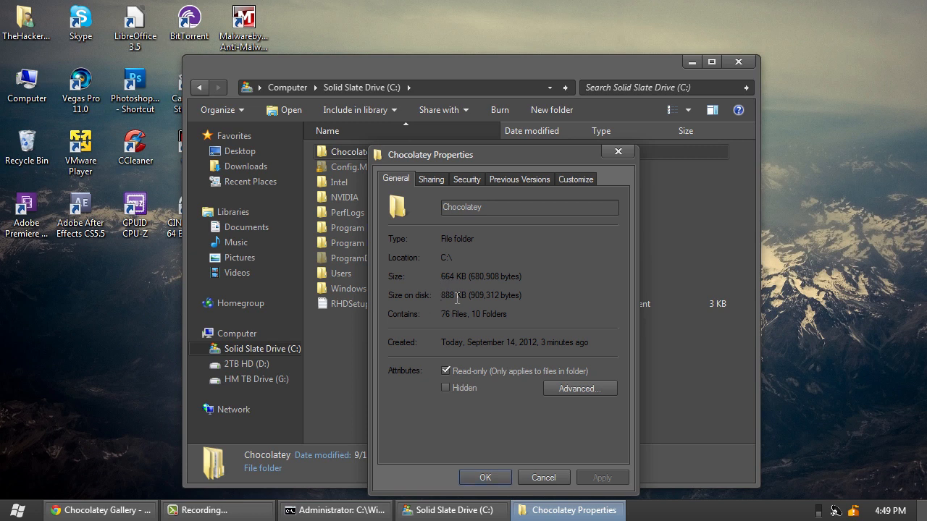
{"action": "mouse_move", "coordinate": [625, 283]}
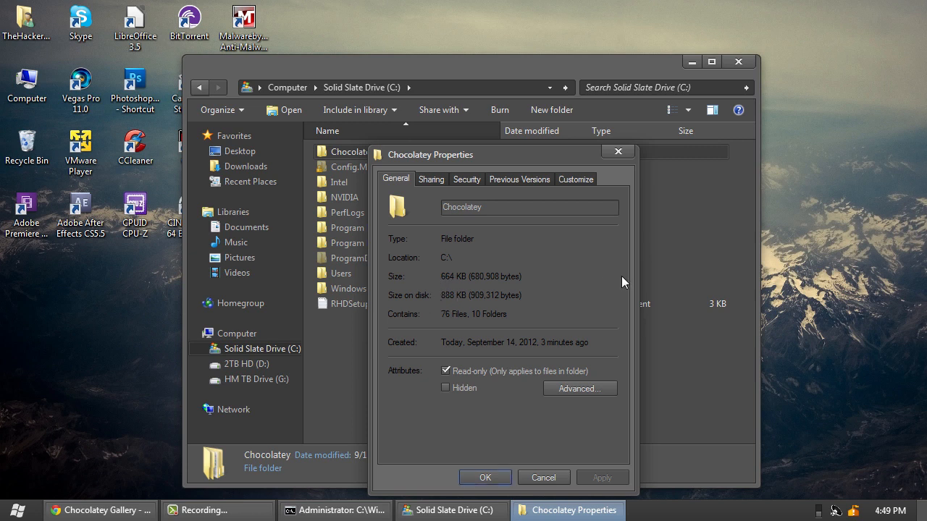
{"action": "mouse_move", "coordinate": [618, 151]}
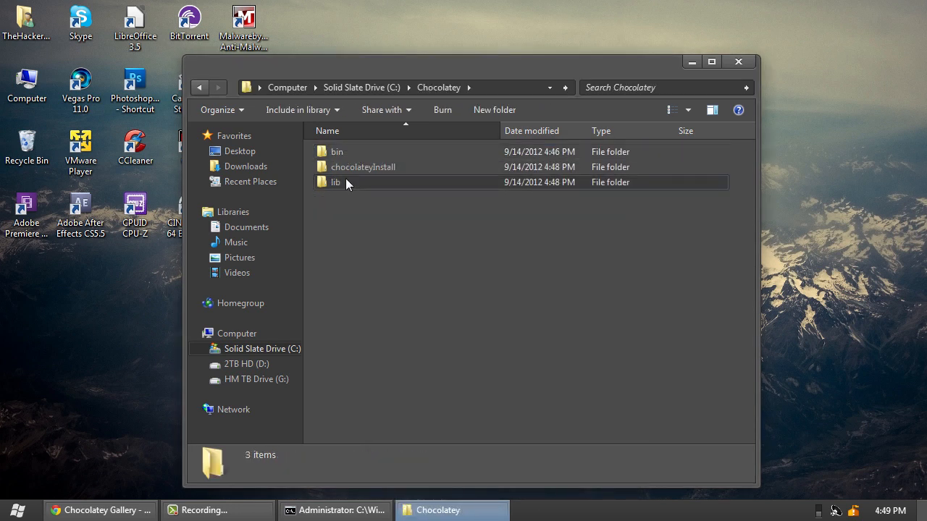
Step: Browse the chocolateyInstall and bin subfolders, returning to the Chocolatey folder each time
{"action": "double_click", "coordinate": [336, 182]}
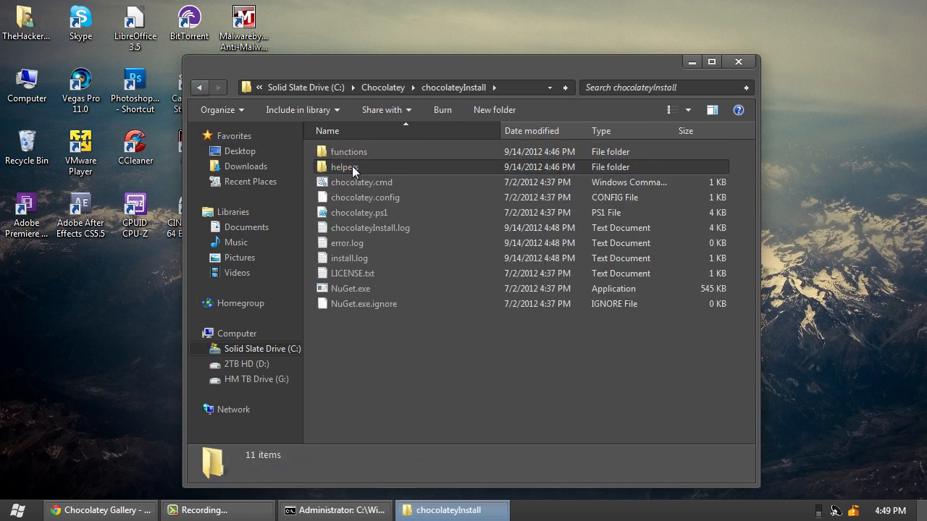
{"action": "left_click", "coordinate": [200, 87]}
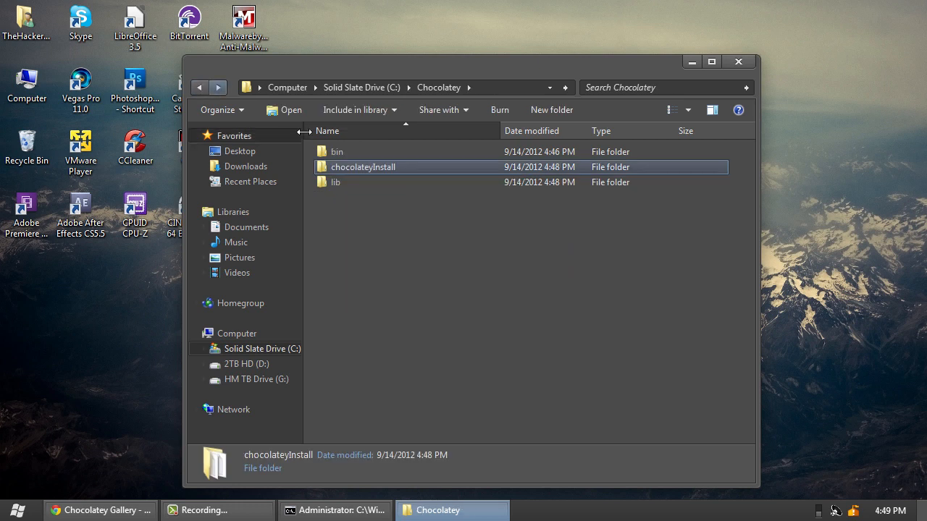
{"action": "double_click", "coordinate": [336, 151]}
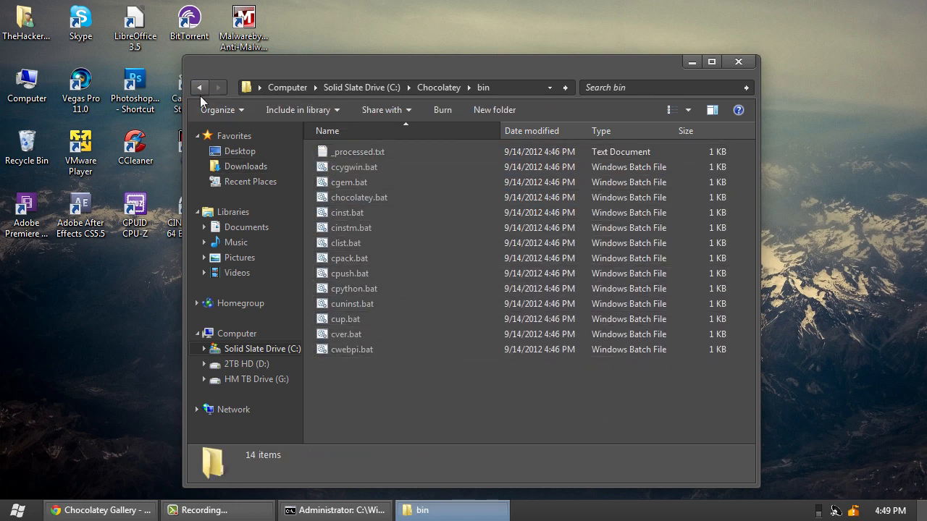
{"action": "left_click", "coordinate": [199, 87]}
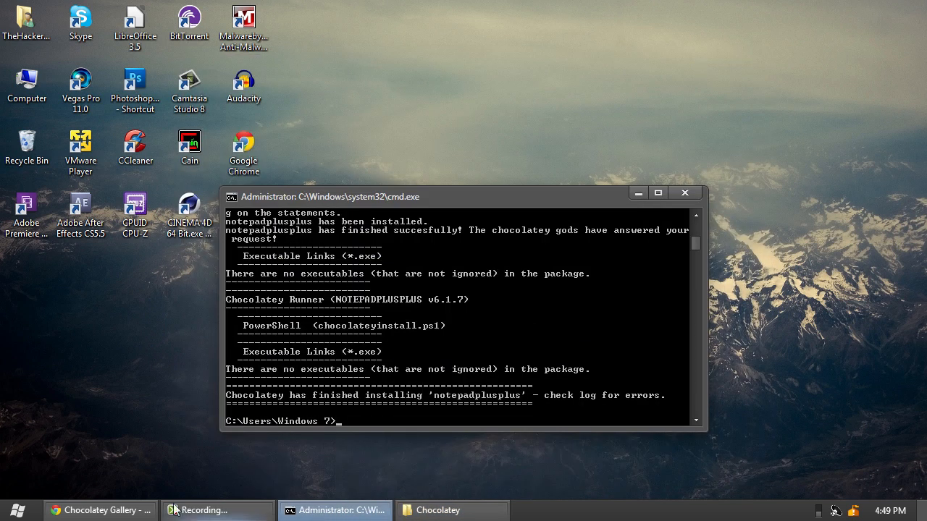
Step: Switch back to Chrome and scroll the packages list past Node JS, Git and Console2
{"action": "left_click", "coordinate": [100, 511]}
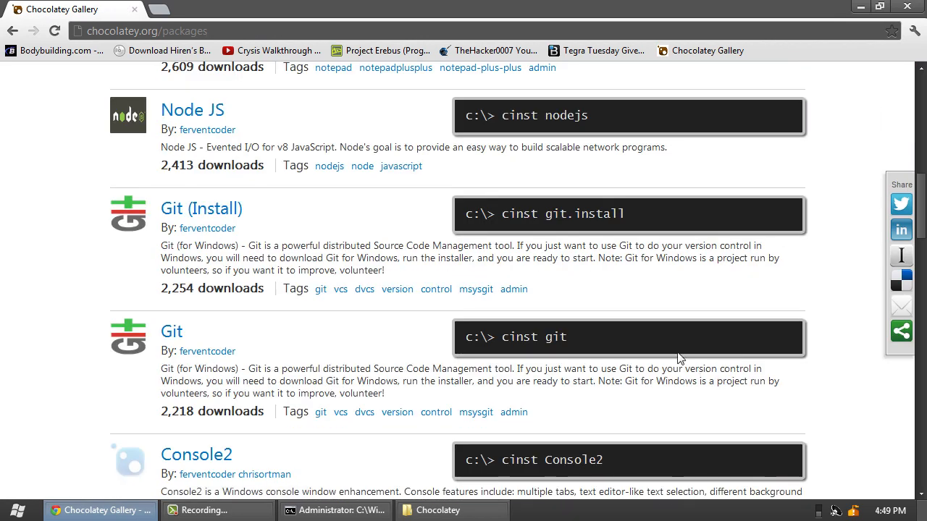
{"action": "scroll", "scroll_direction": "down", "scroll_amount": 3}
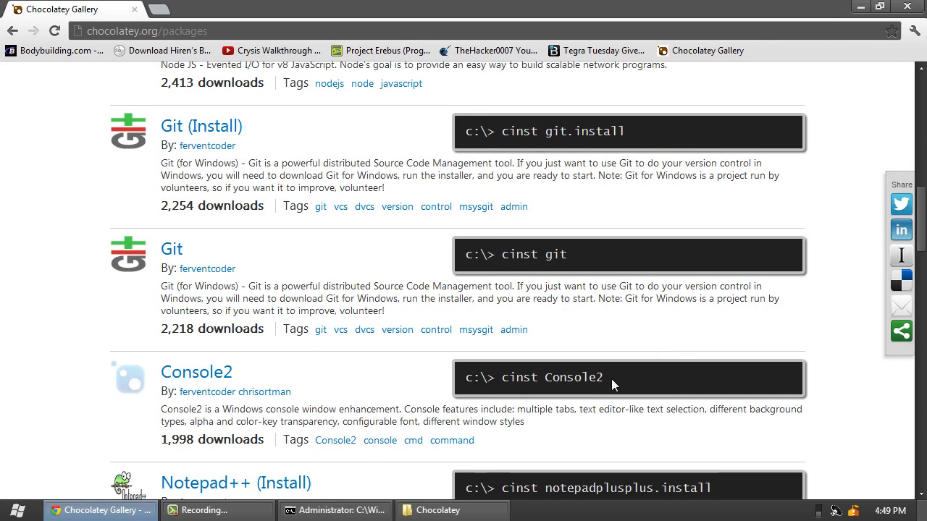
{"action": "scroll", "scroll_direction": "down", "scroll_amount": 3}
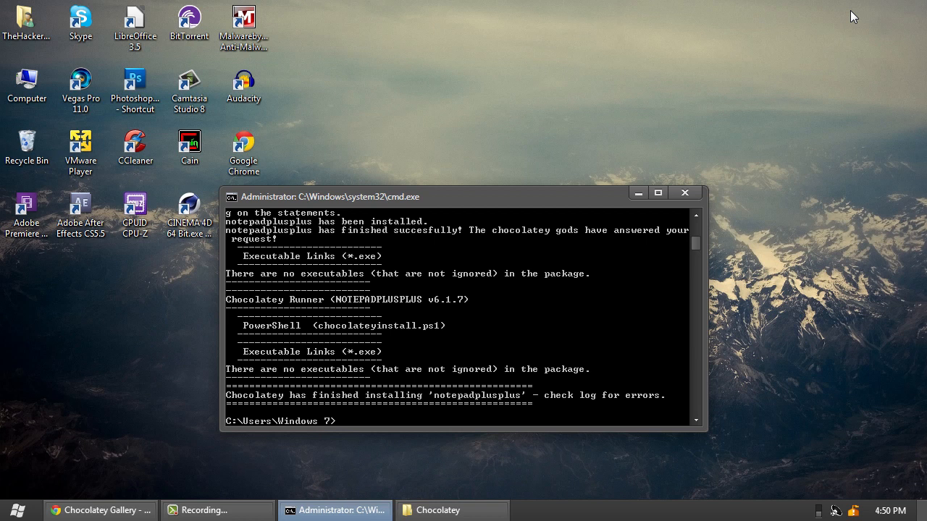
{"action": "mouse_move", "coordinate": [822, 24]}
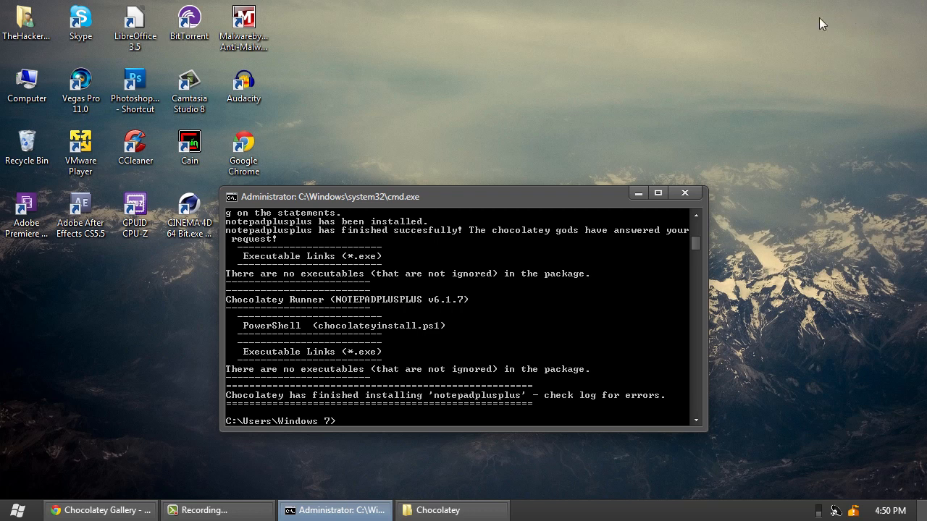